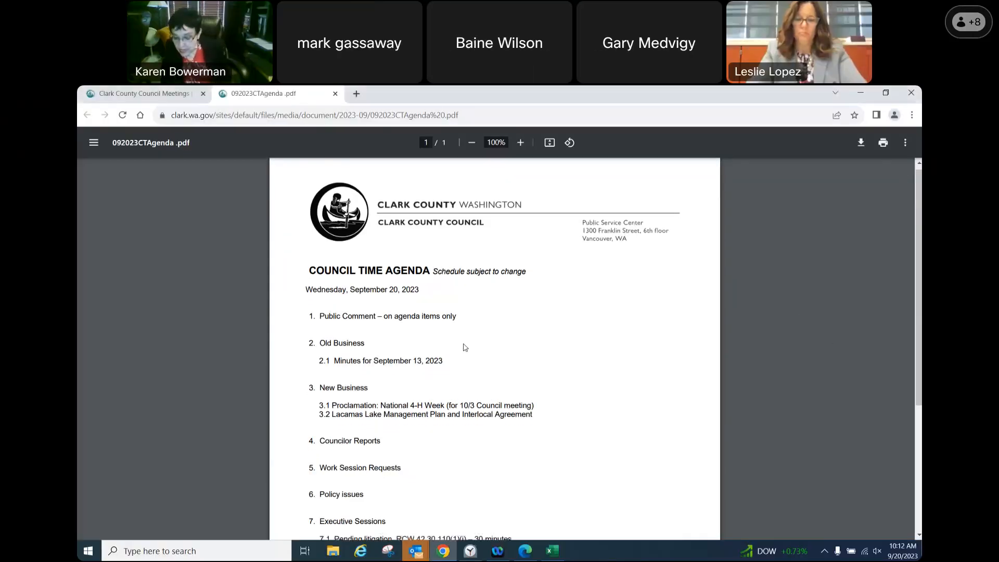
- Scroll through the public comment instructions PDF at 100% zoom
scroll(down, 3)
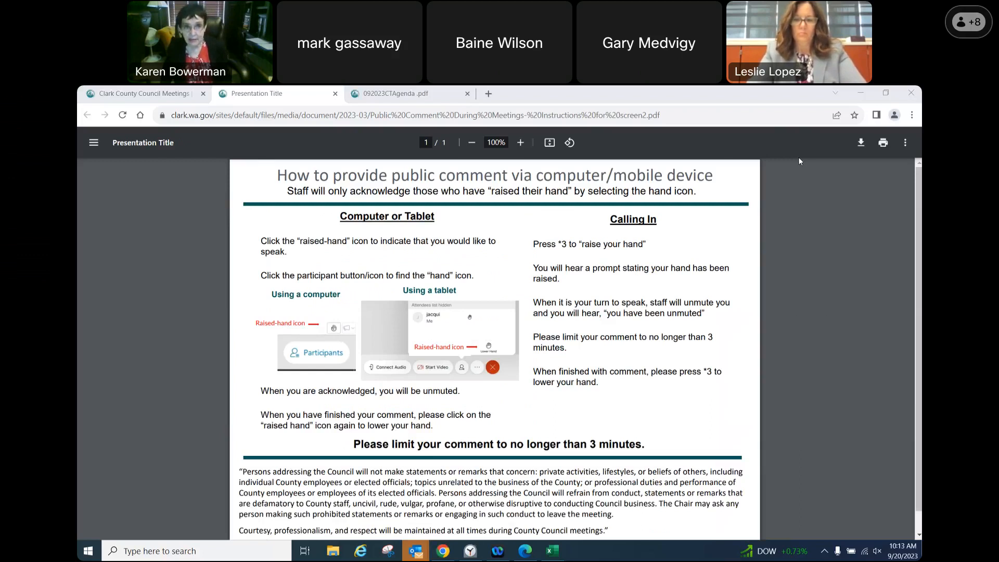
mouse_move(849, 302)
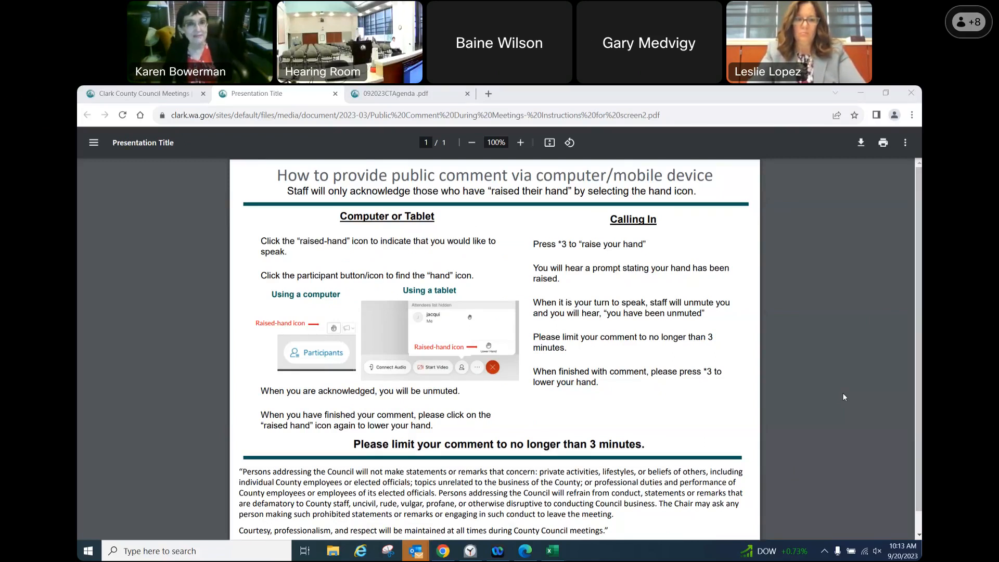
mouse_move(859, 386)
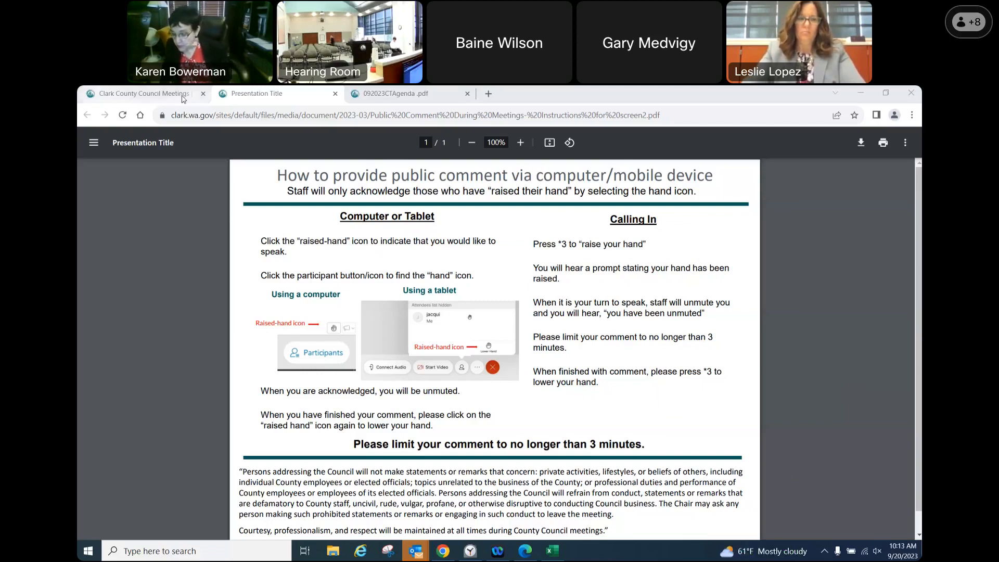
- Open the September 13, 2023 Council Time minutes from the meetings page at 110% zoom
click(395, 94)
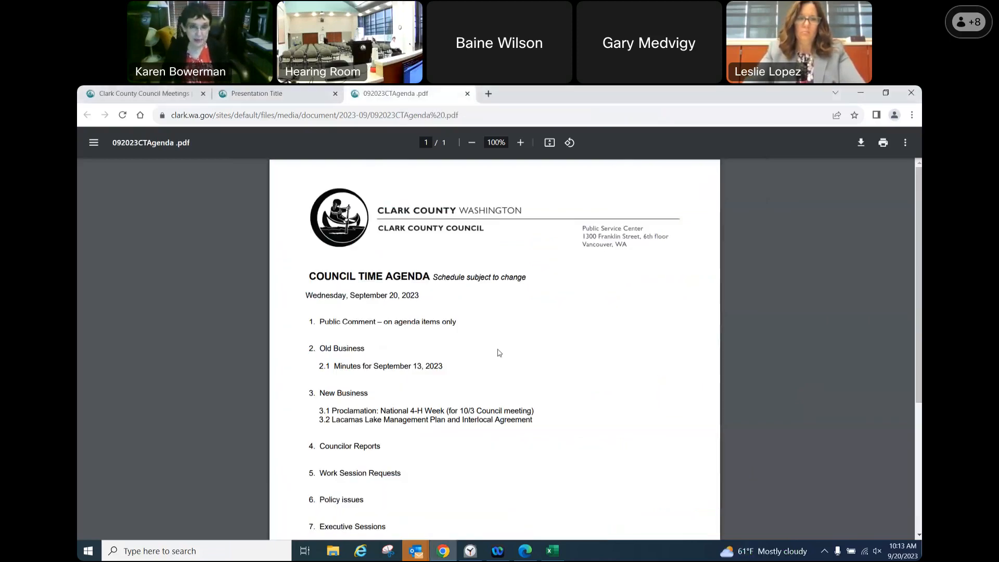
scroll(down, 3)
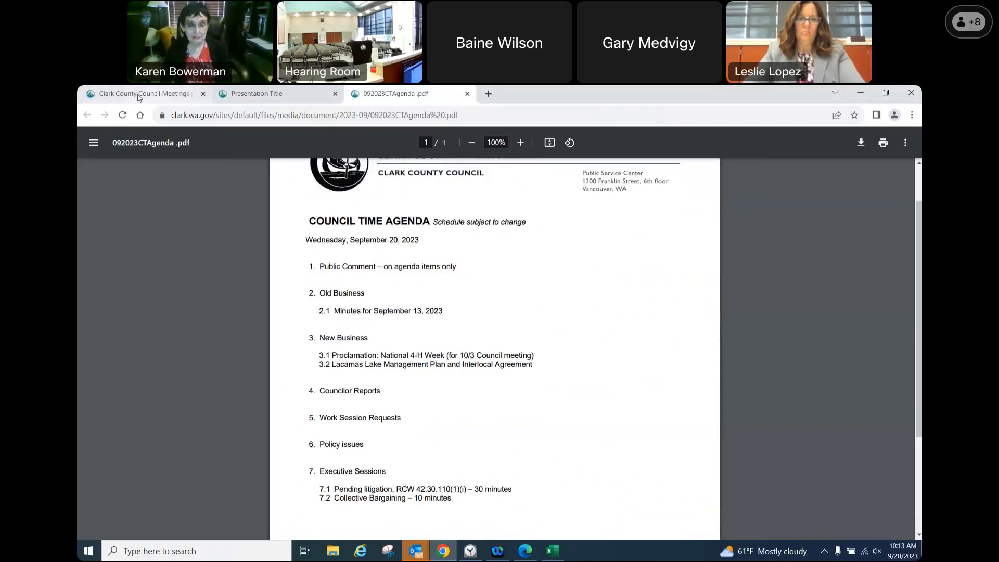
click(143, 94)
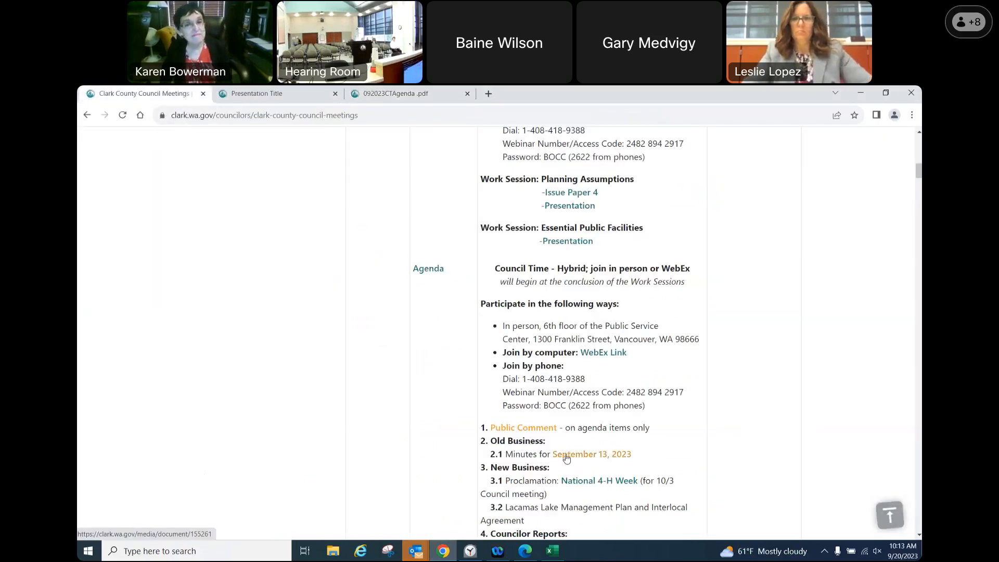
click(592, 454)
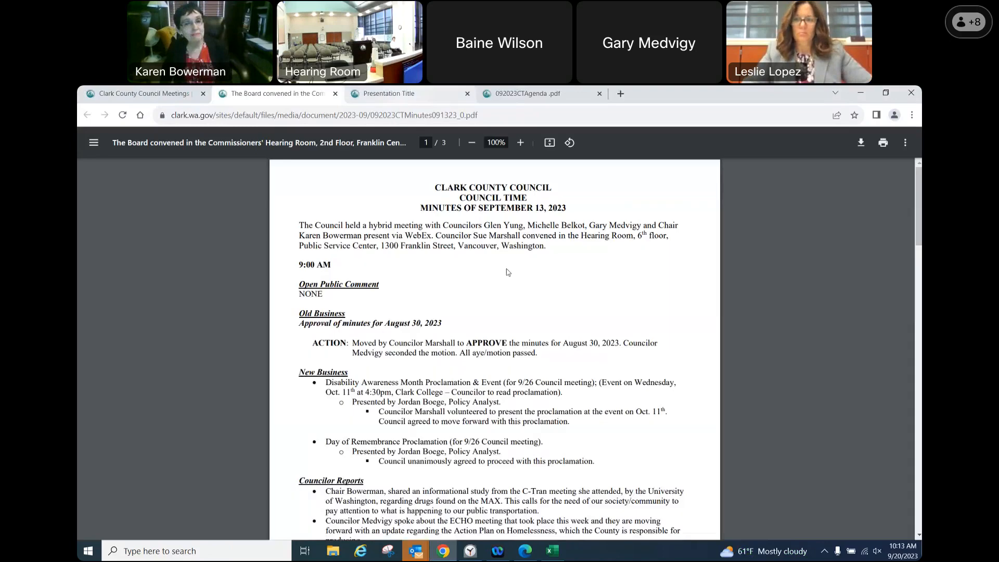
click(520, 142)
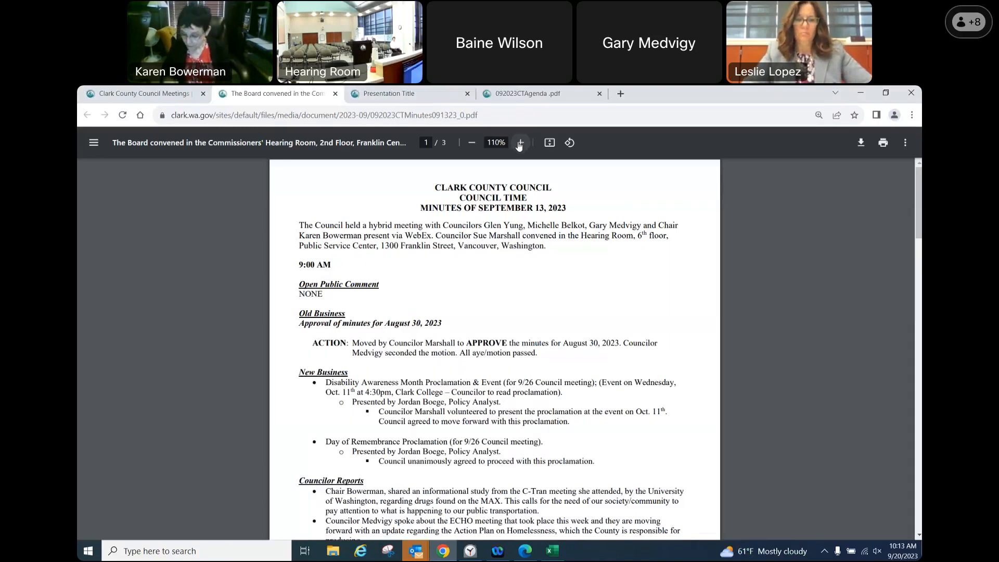
scroll(down, 3)
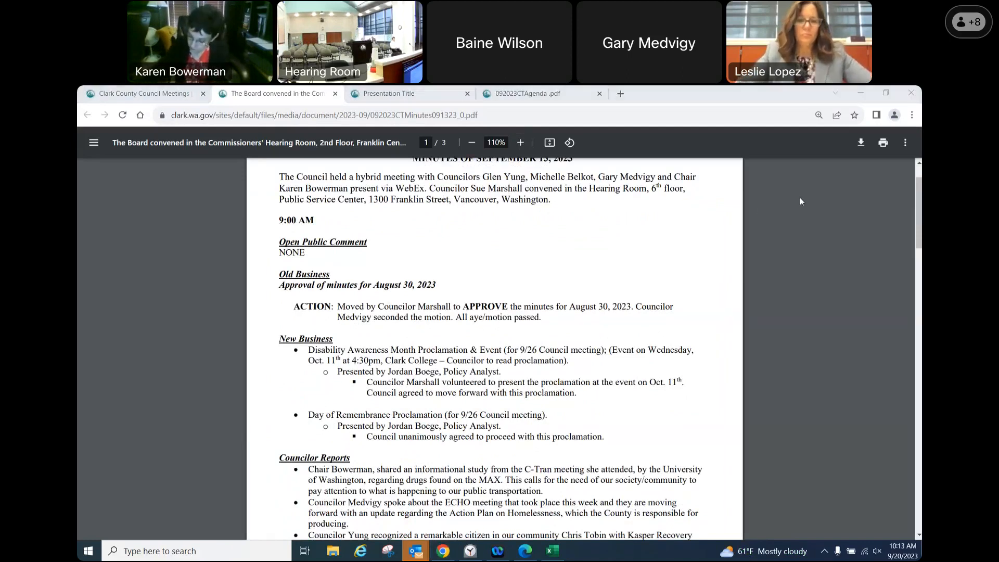
mouse_move(753, 257)
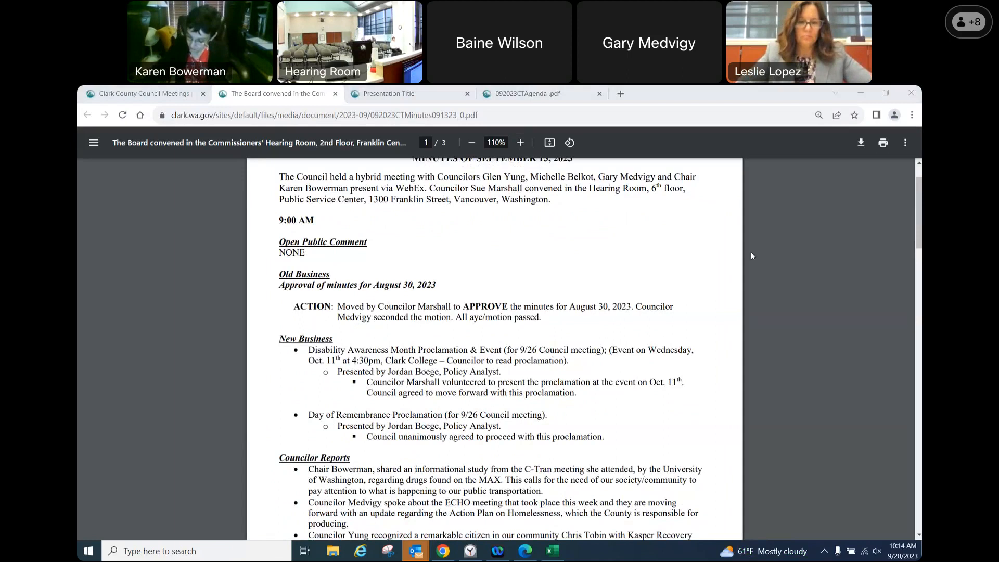
- Scroll the minutes to Councilor Reports and policy issues, zooming to 125%
scroll(down, 3)
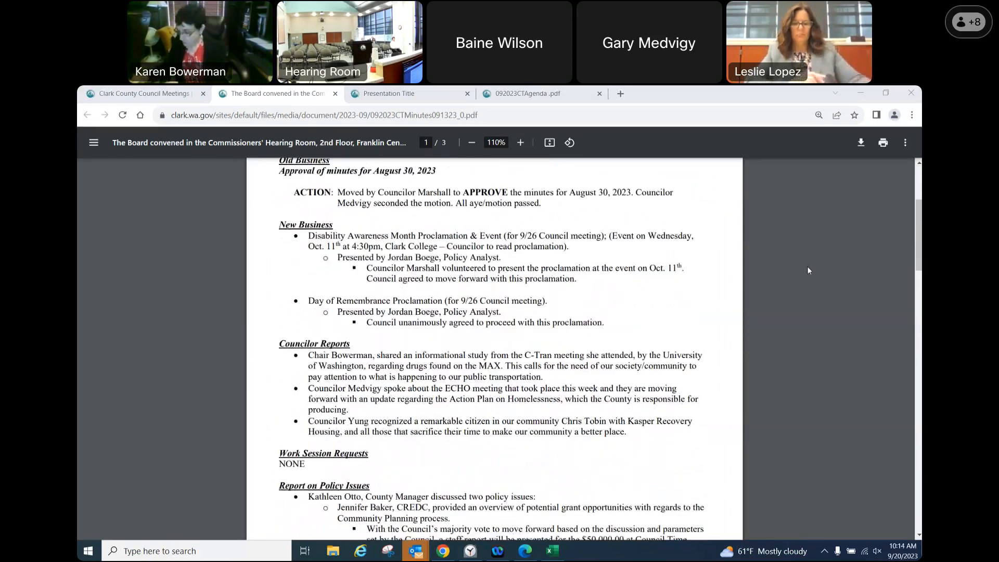
scroll(down, 3)
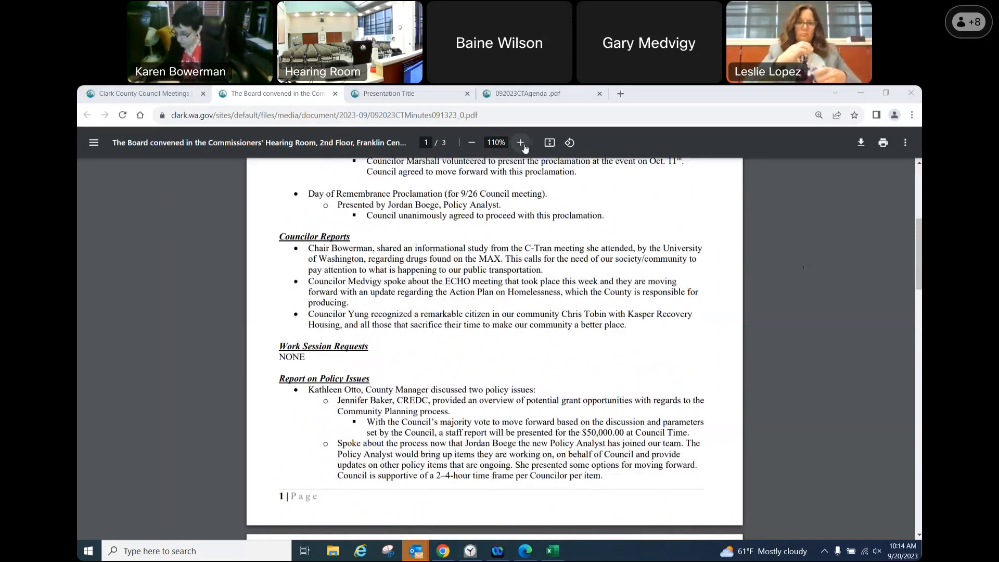
click(521, 142)
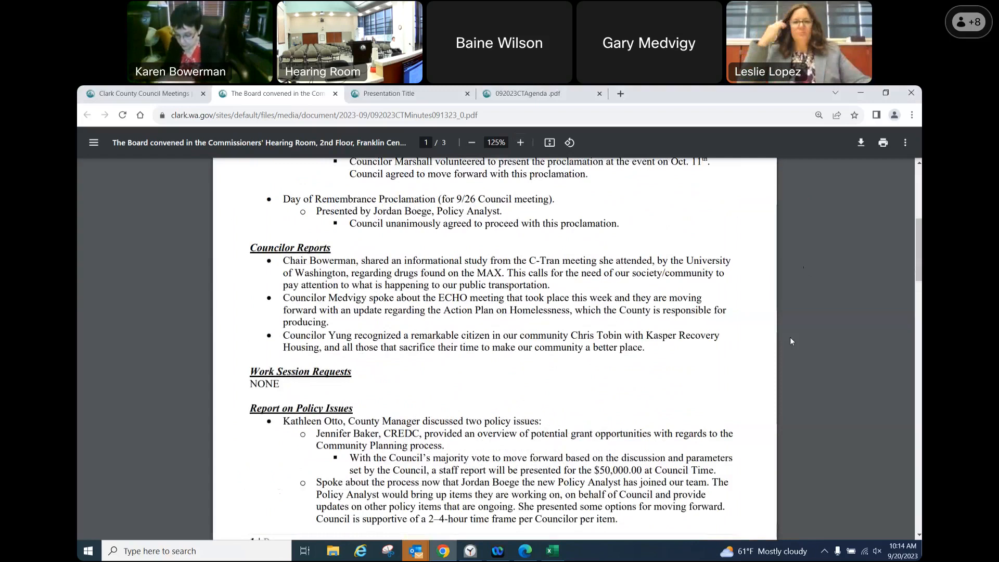
mouse_move(775, 346)
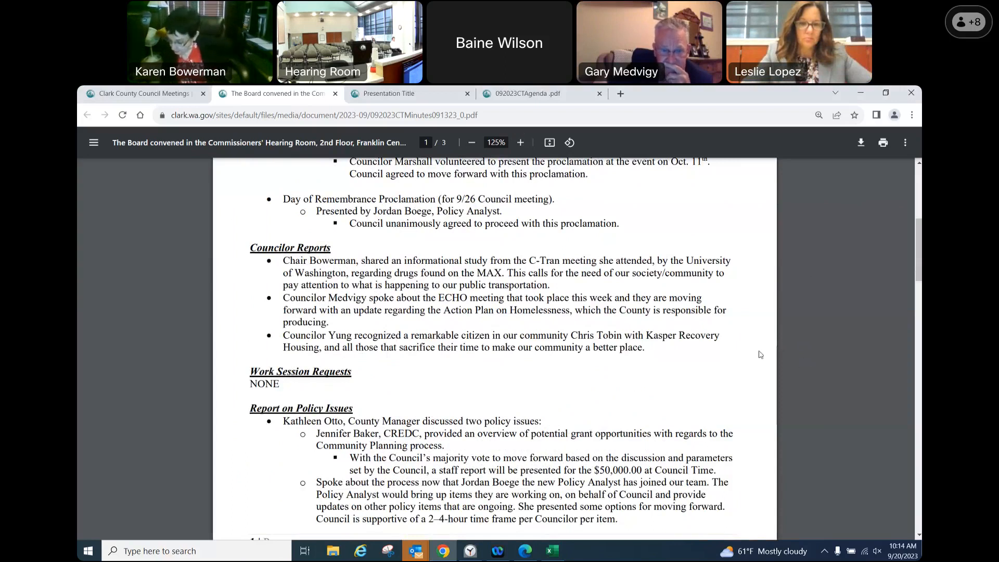
mouse_move(541, 328)
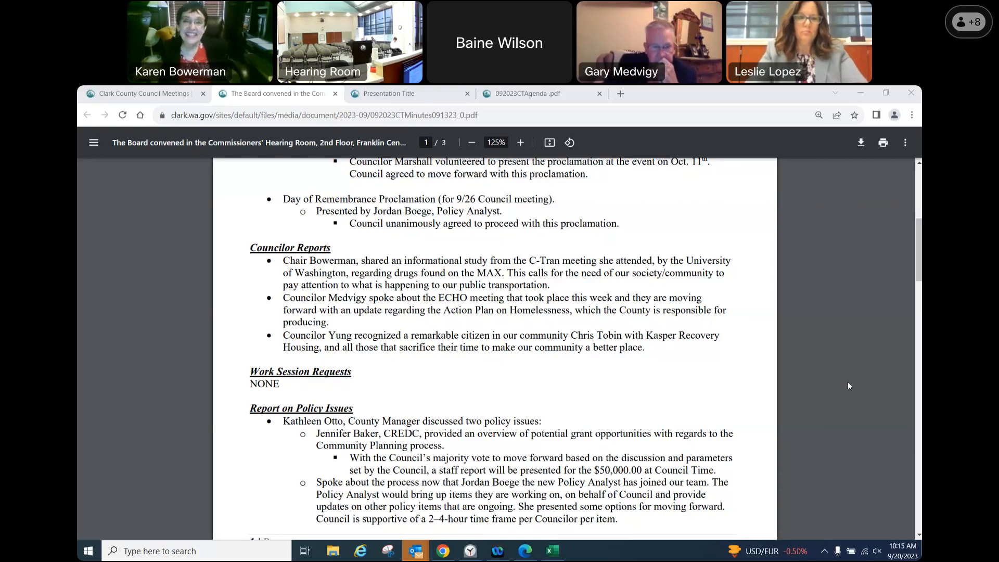
mouse_move(859, 349)
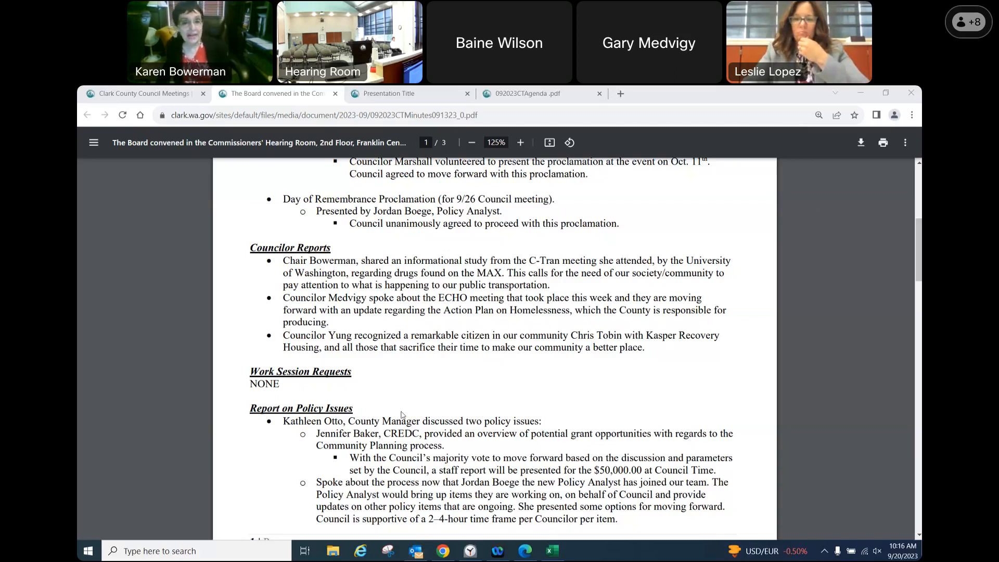
mouse_move(580, 403)
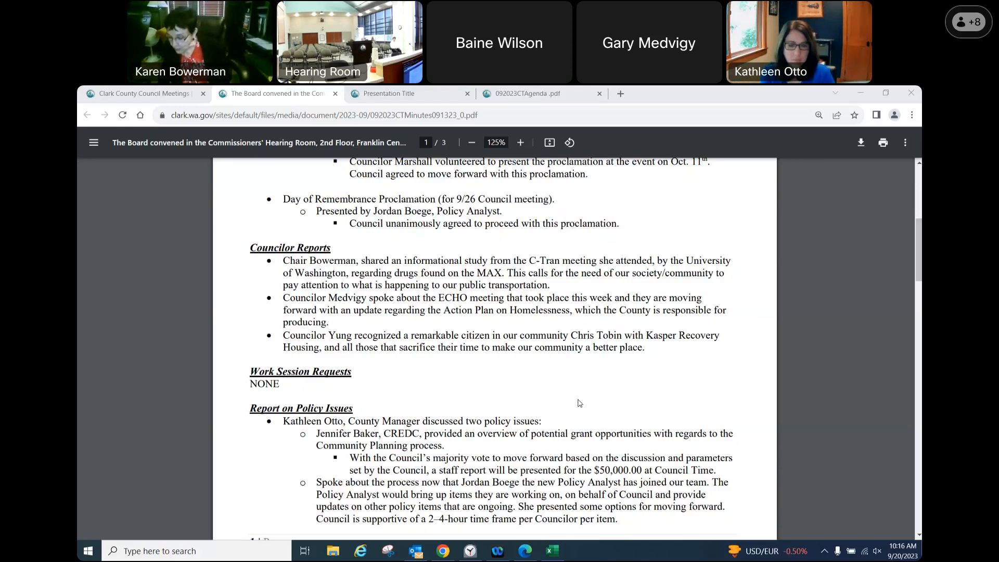
mouse_move(162, 351)
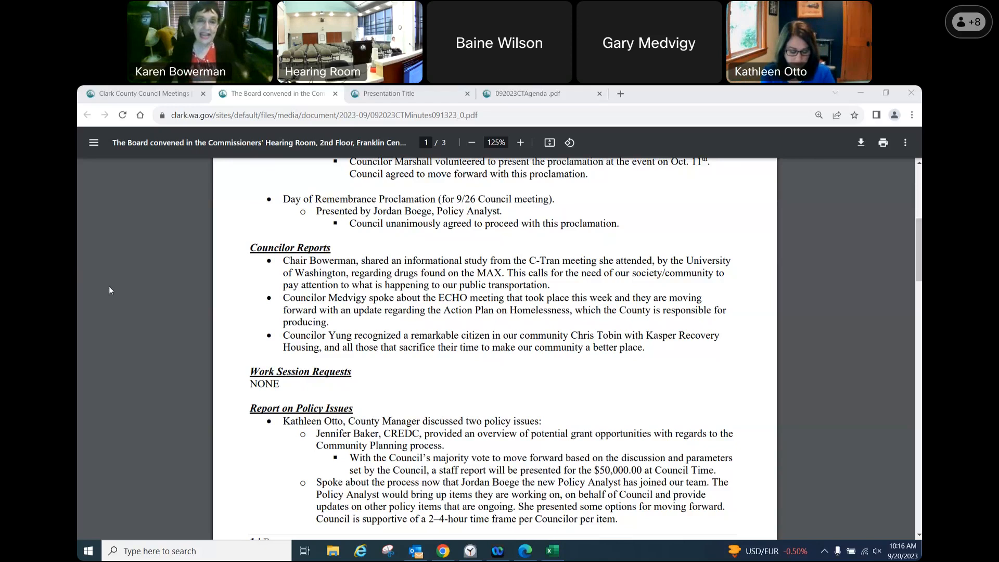
mouse_move(738, 191)
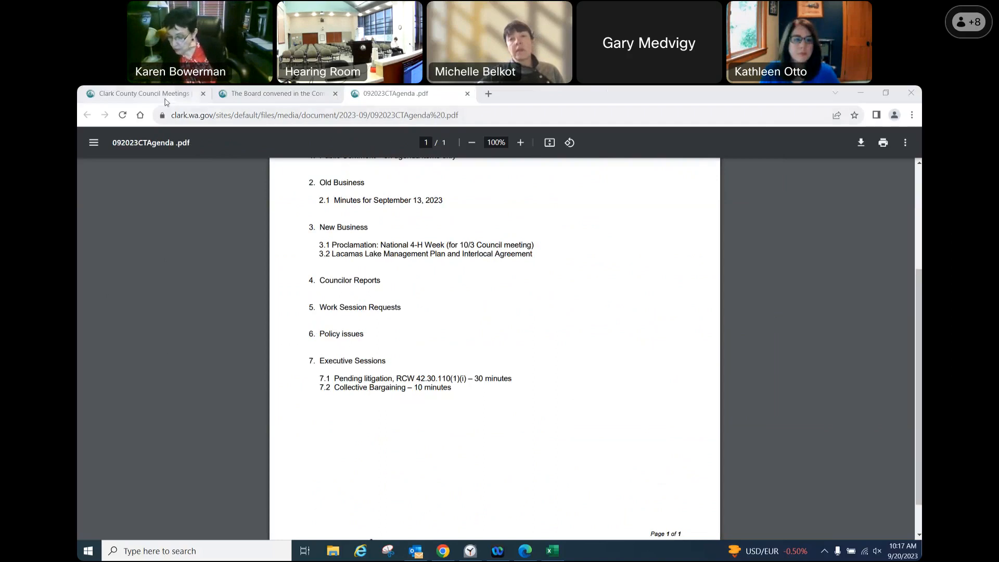
mouse_move(553, 132)
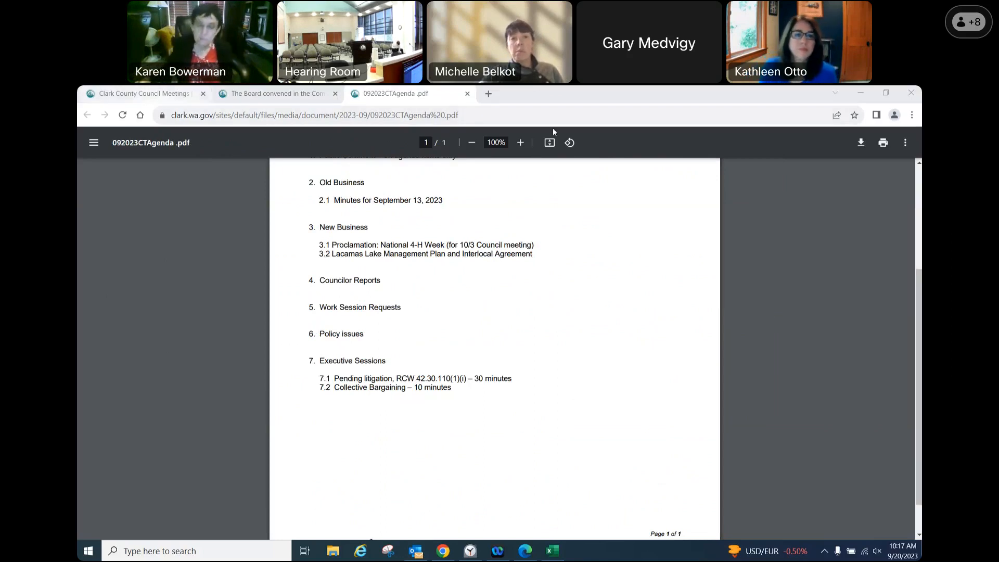
mouse_move(769, 131)
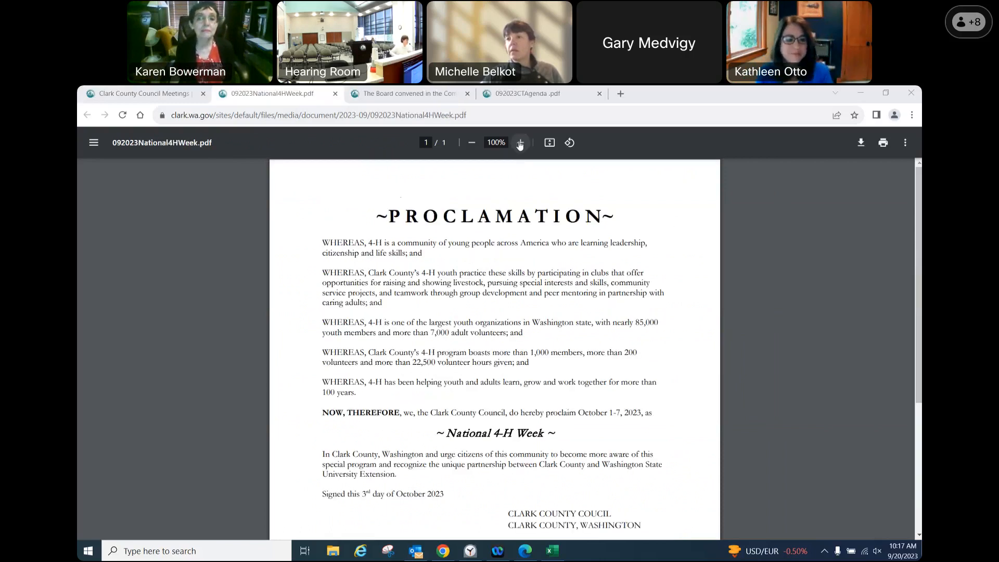
- Zoom the 4-H proclamation to 110%, then close it to return to the agenda
click(520, 142)
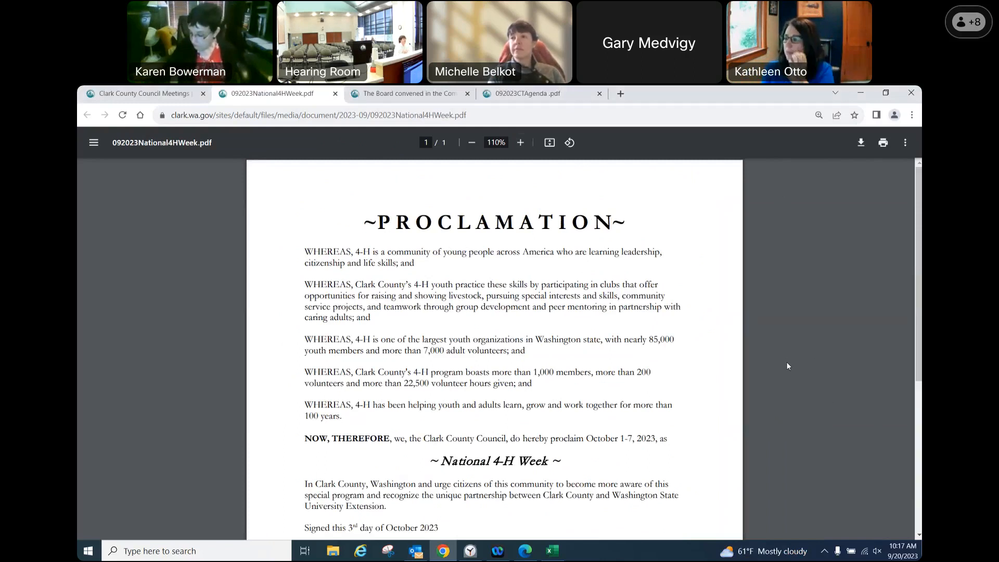
click(520, 142)
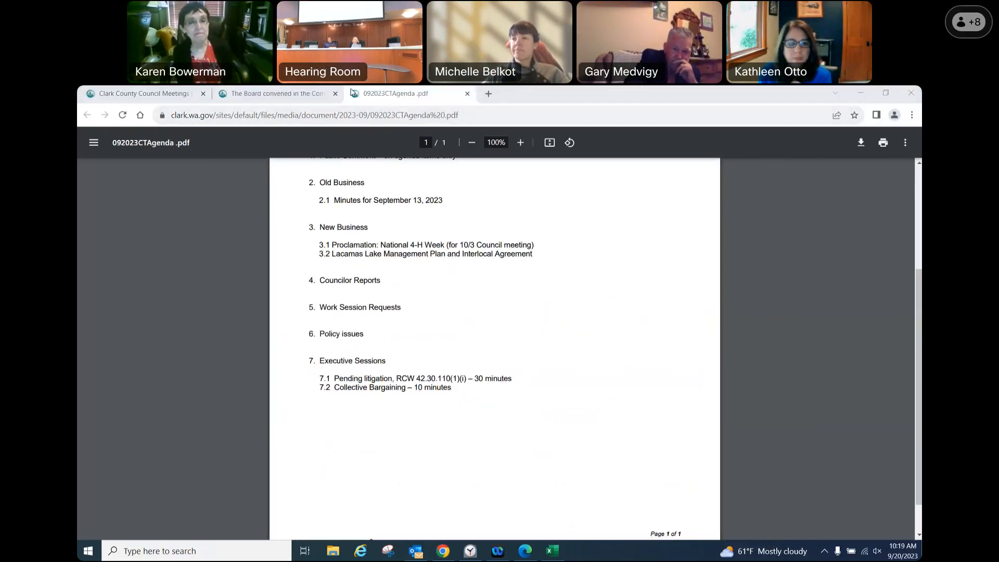
mouse_move(836, 221)
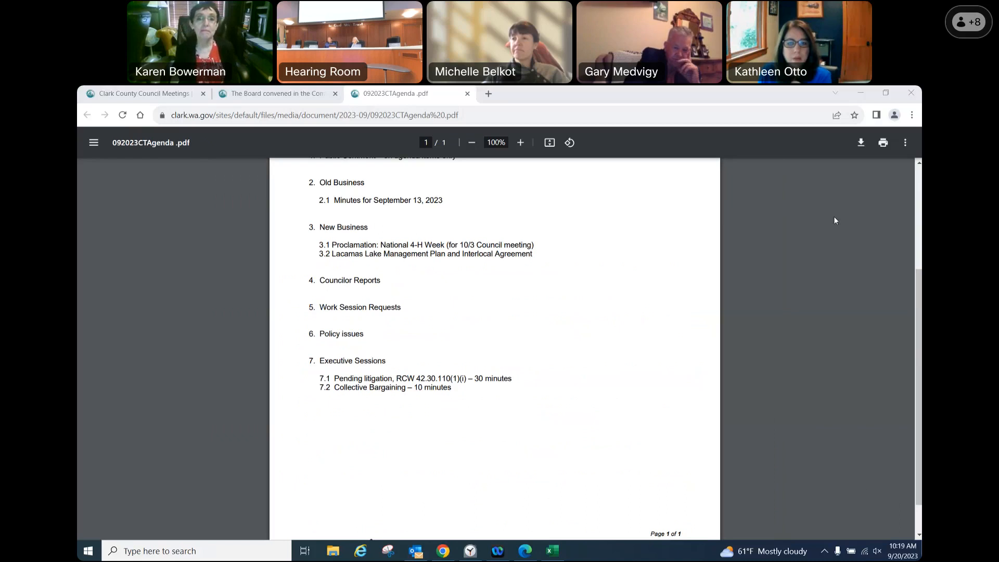
click(520, 142)
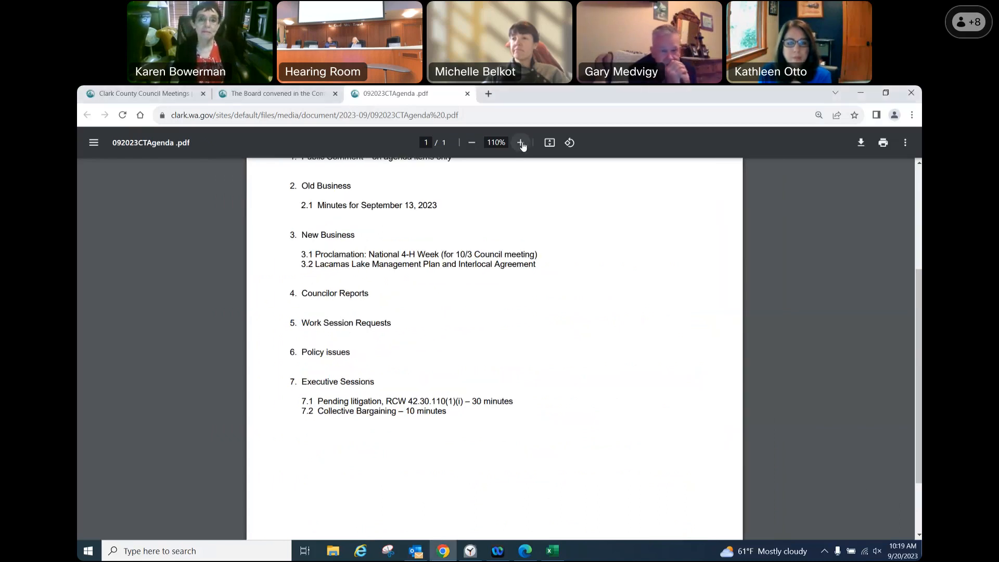
click(521, 142)
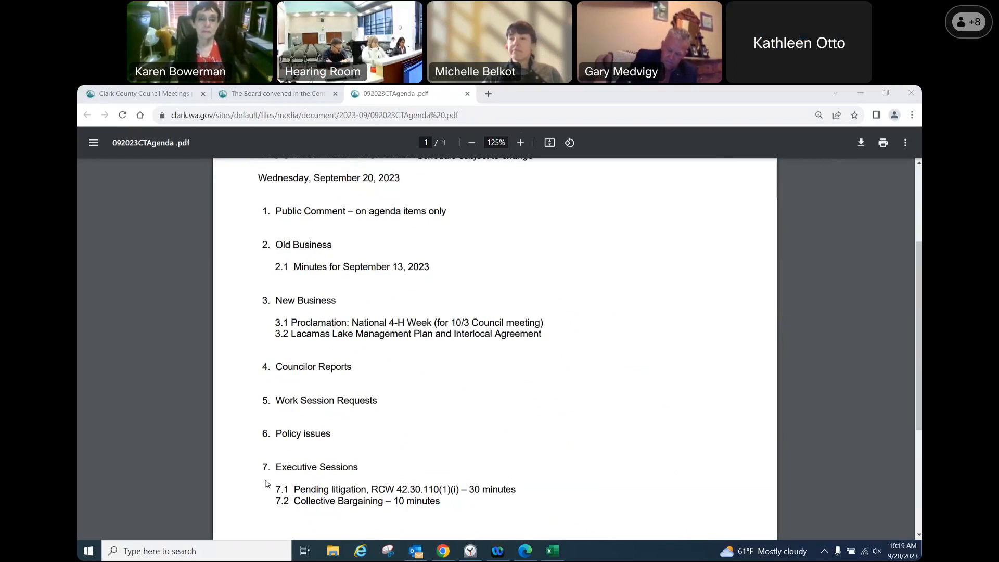
mouse_move(217, 465)
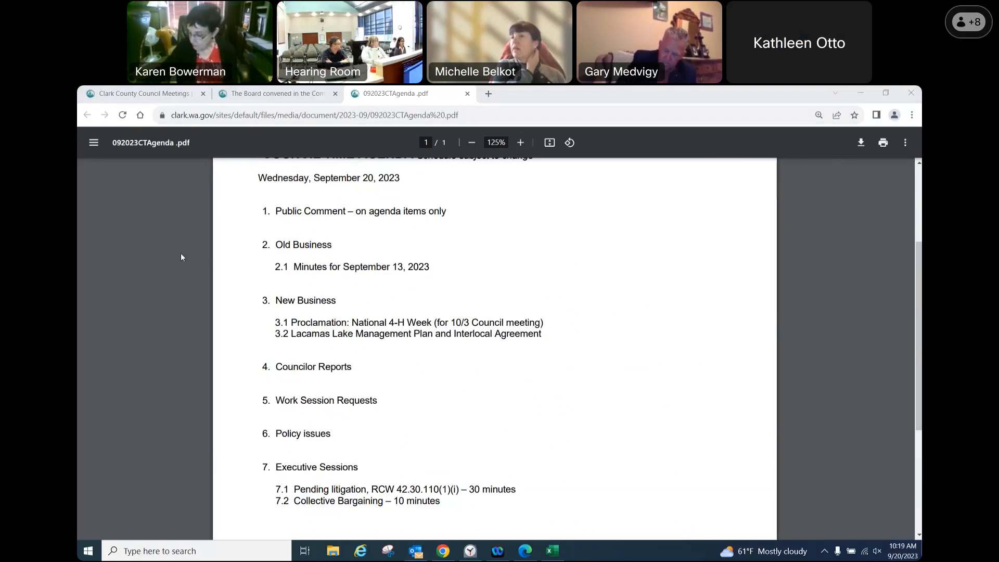
mouse_move(493, 303)
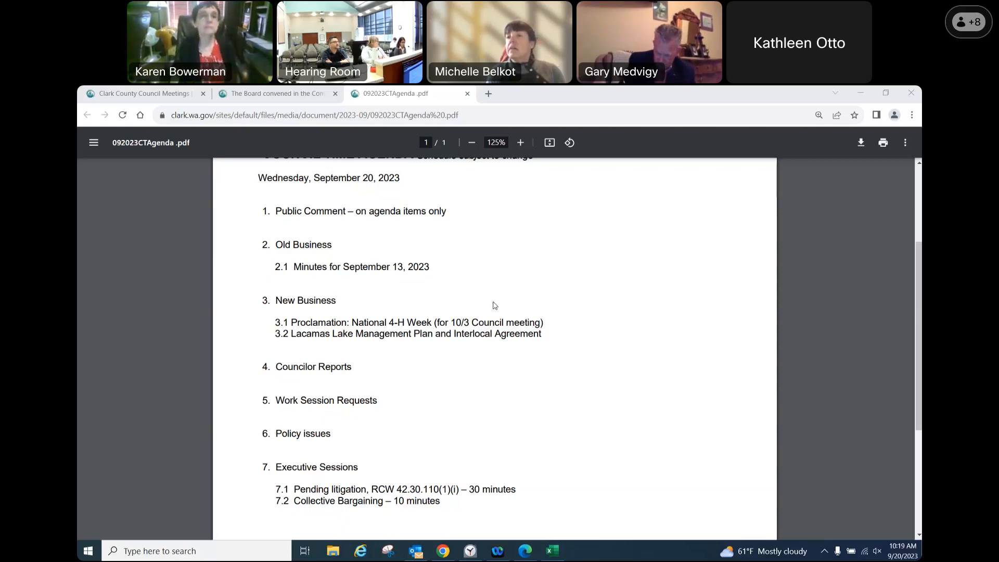
mouse_move(533, 355)
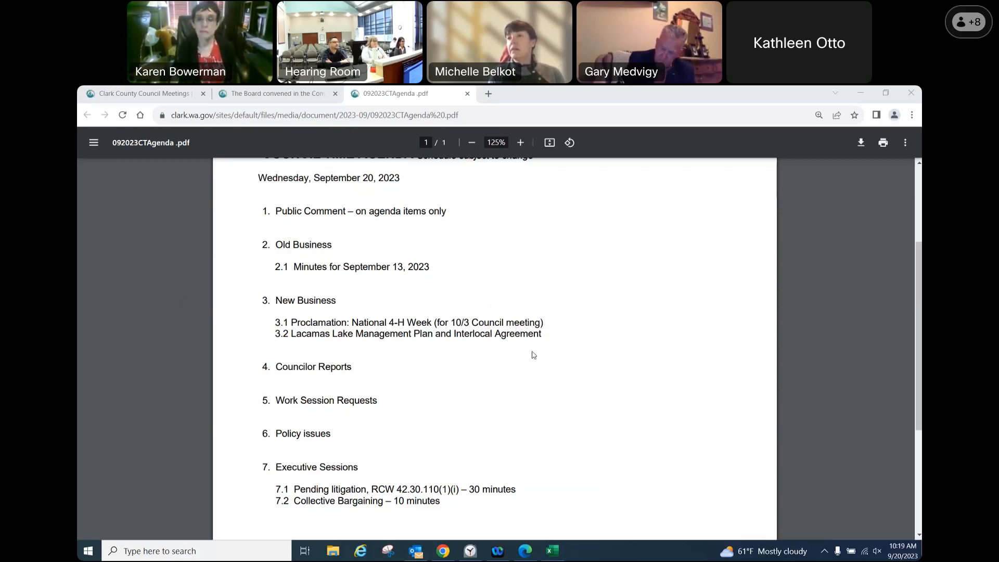
mouse_move(627, 427)
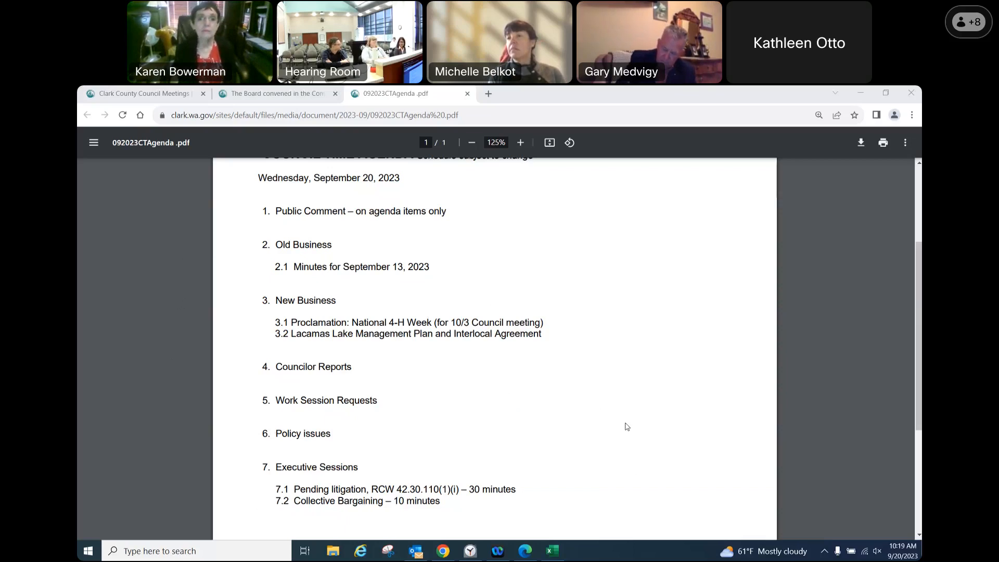
mouse_move(513, 397)
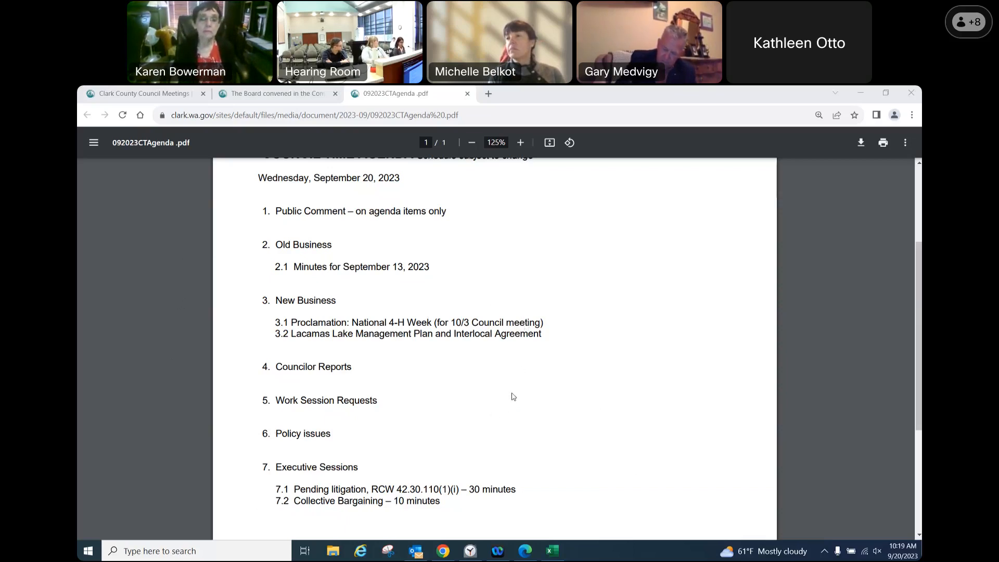
mouse_move(516, 399)
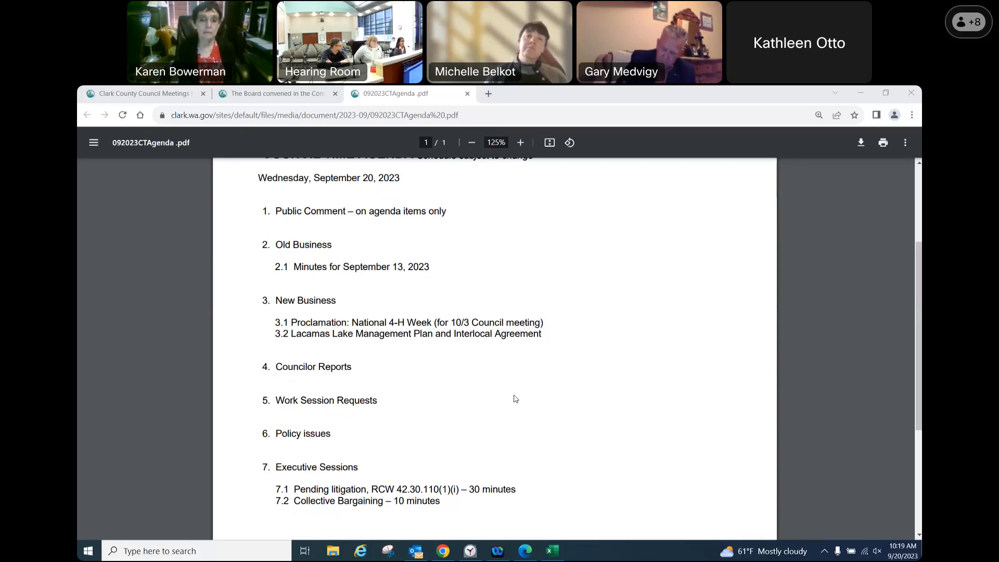
mouse_move(535, 341)
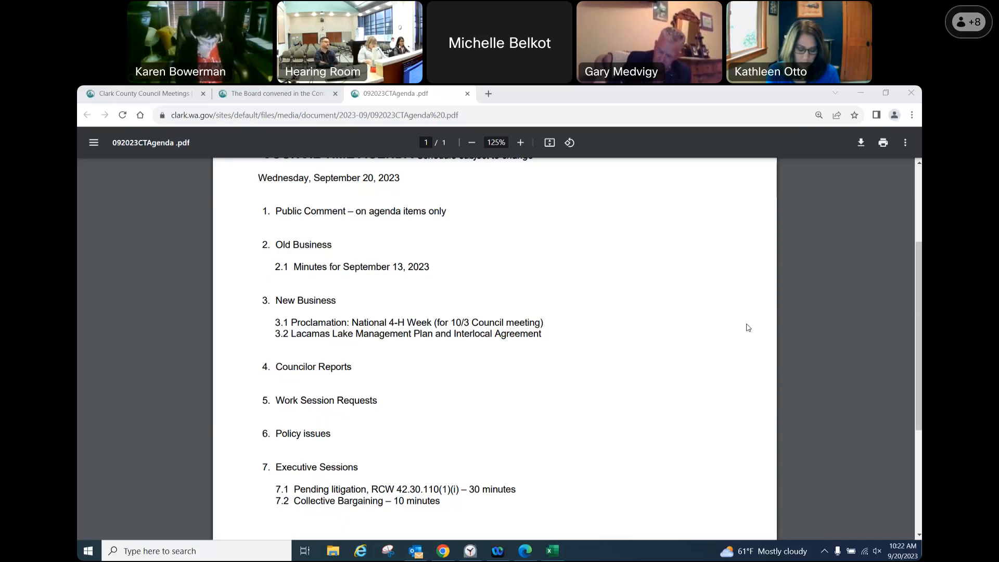
mouse_move(654, 332)
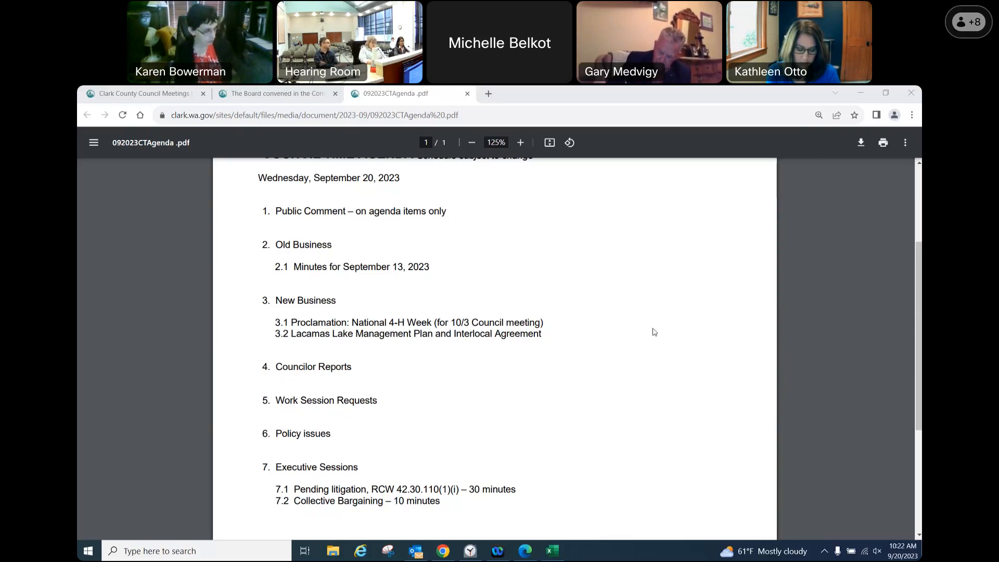
mouse_move(241, 340)
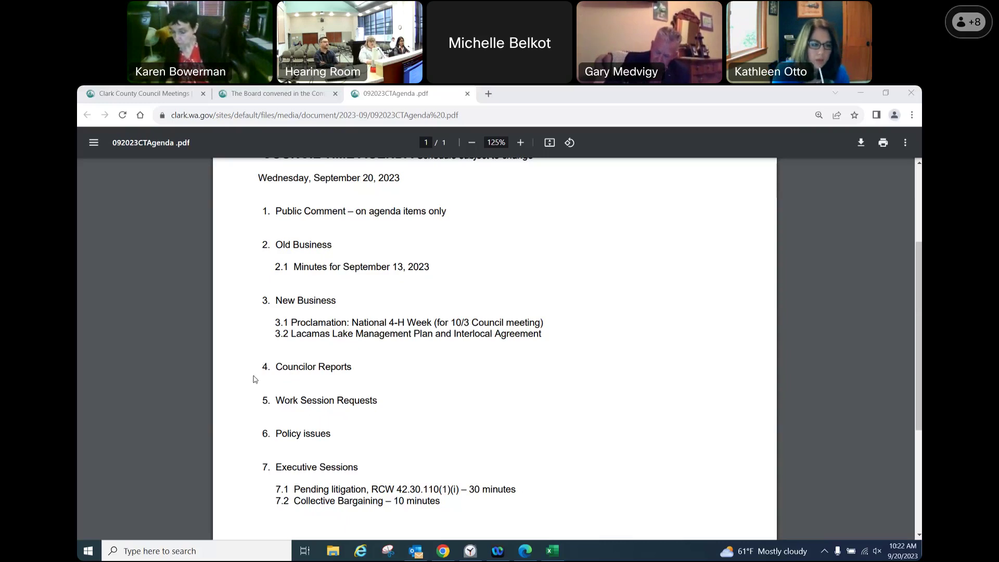
mouse_move(242, 379)
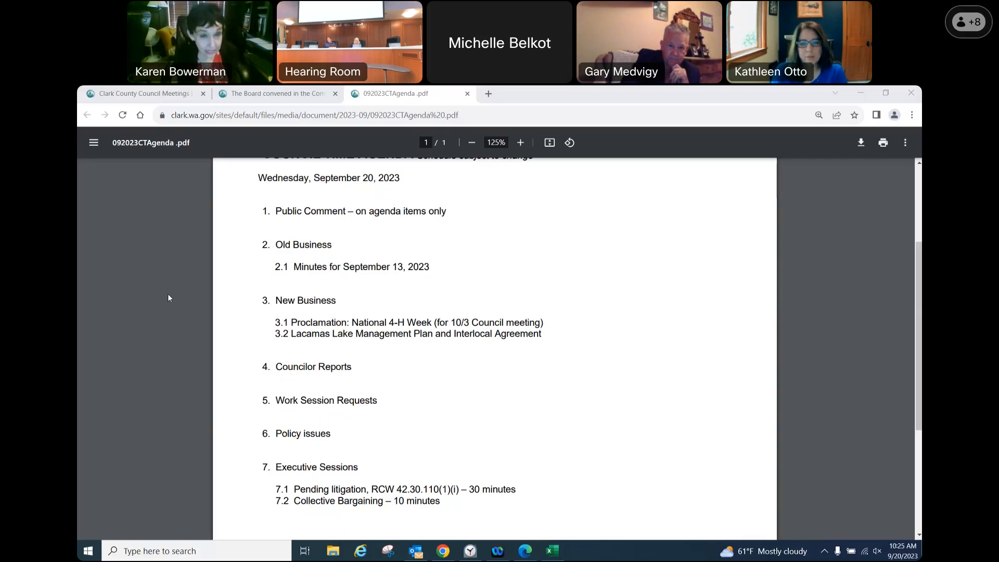
mouse_move(811, 451)
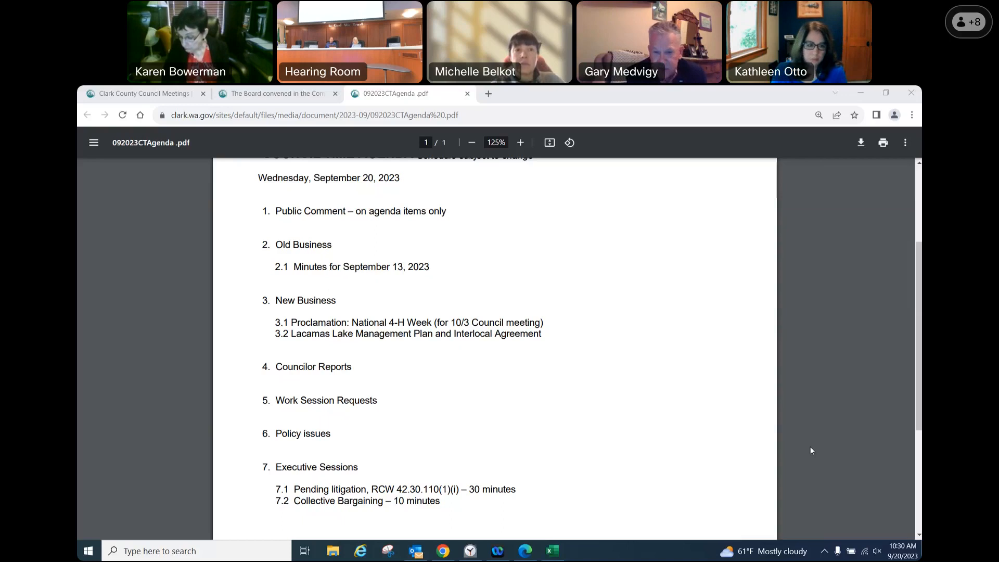
mouse_move(118, 295)
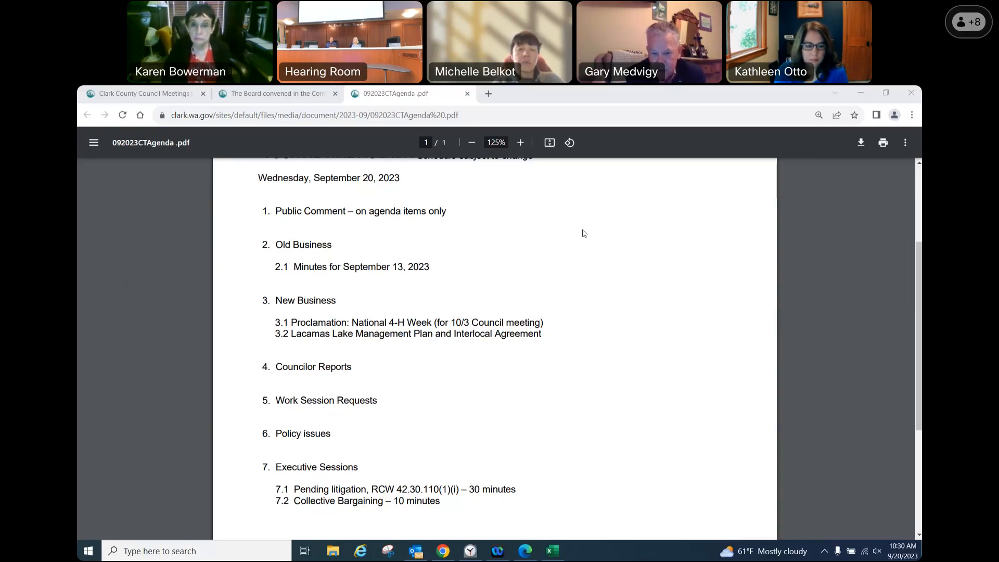
mouse_move(486, 417)
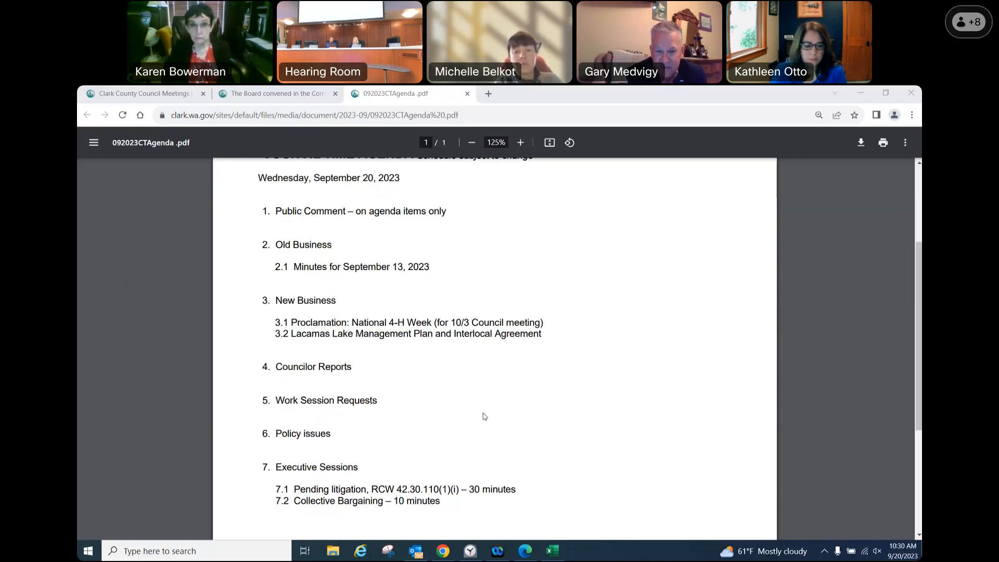
mouse_move(527, 394)
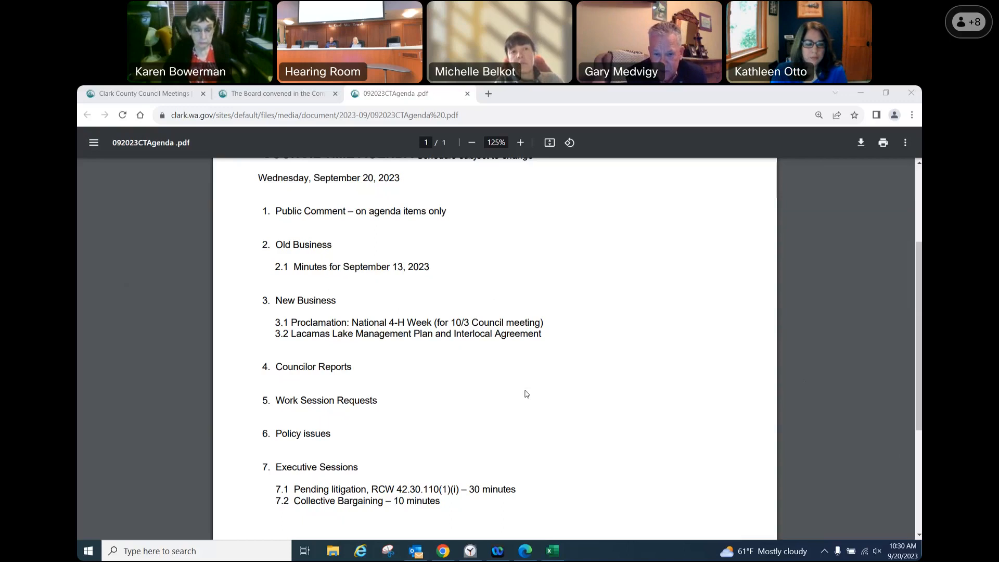
mouse_move(659, 170)
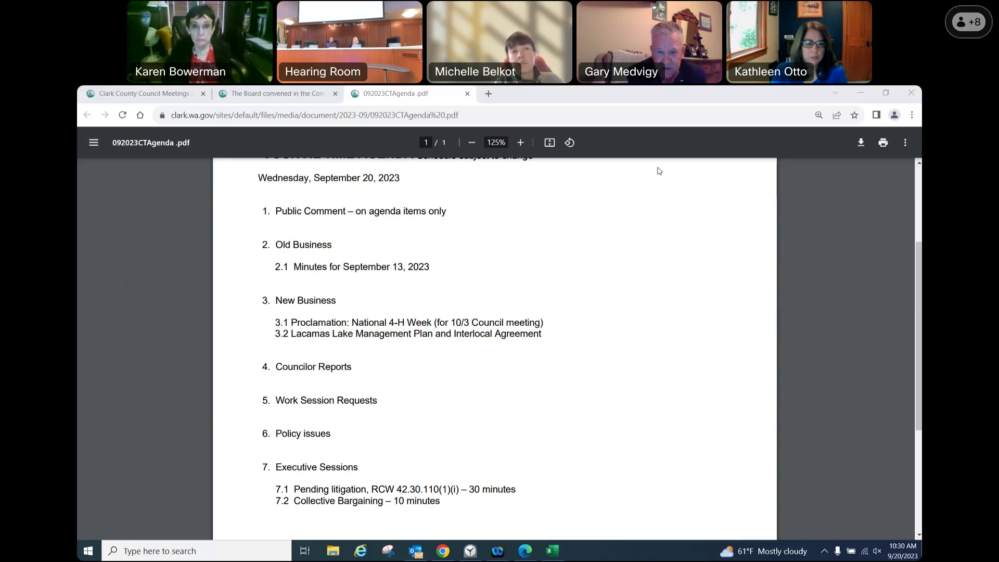
mouse_move(868, 271)
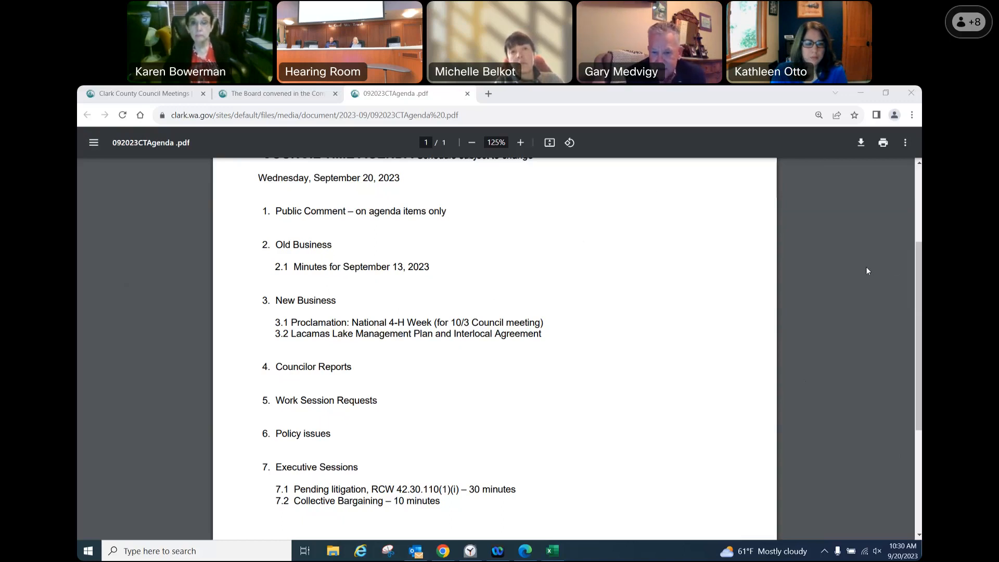
mouse_move(703, 330)
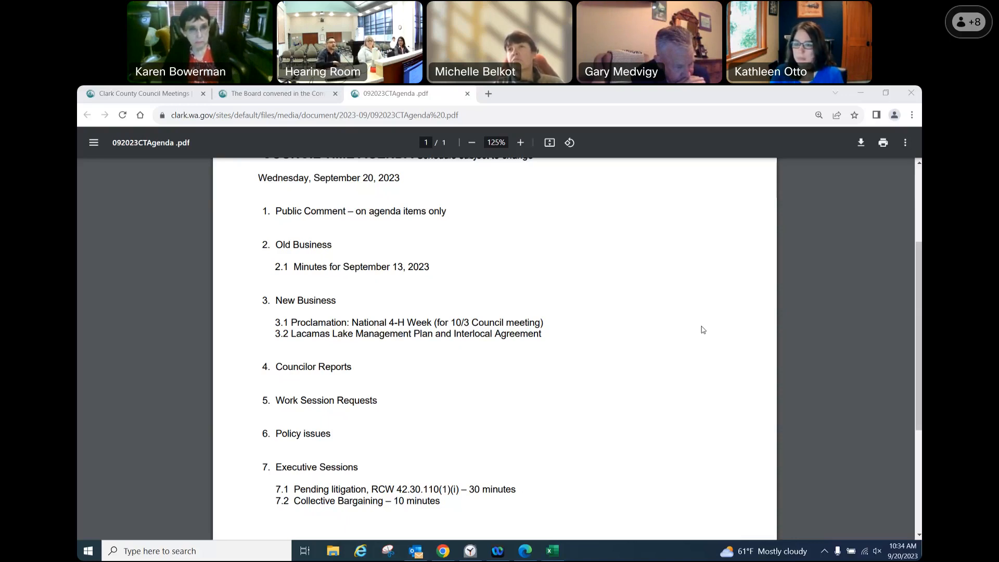
mouse_move(612, 376)
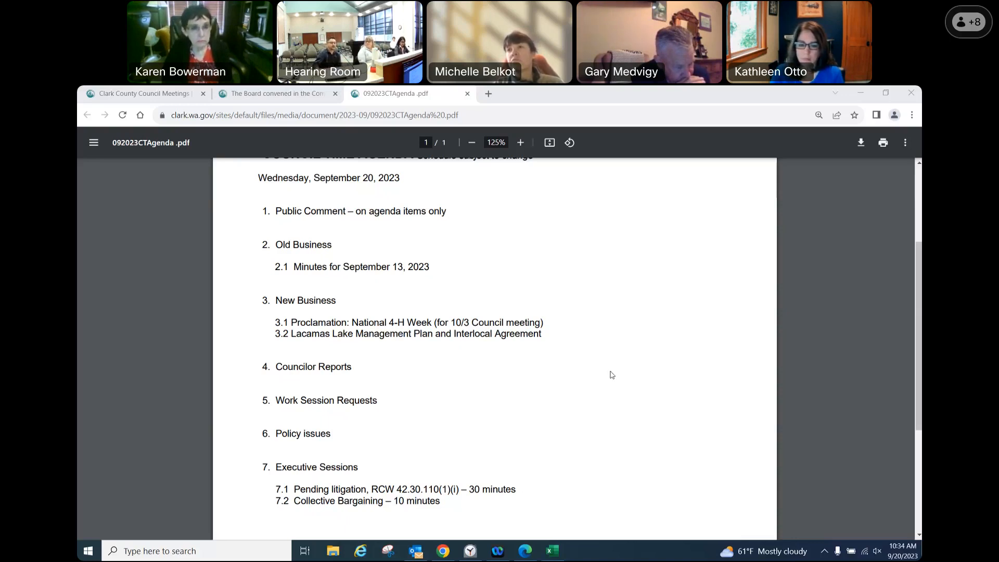
mouse_move(836, 306)
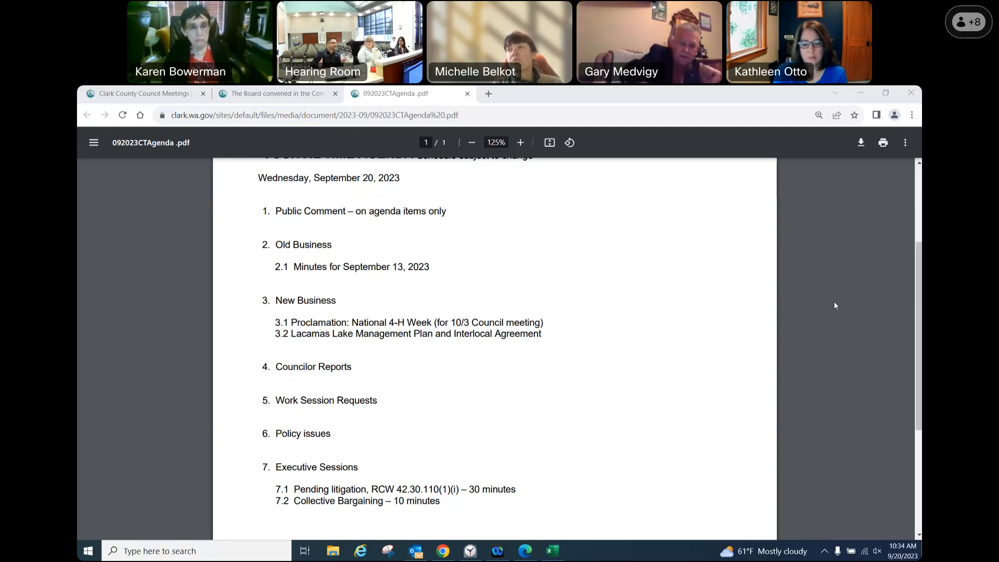
mouse_move(631, 233)
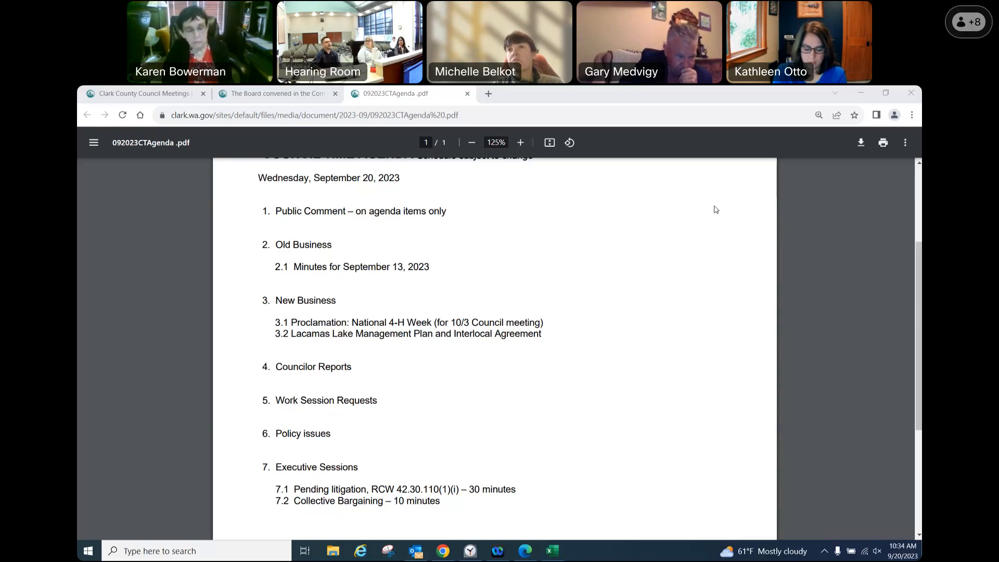
mouse_move(698, 186)
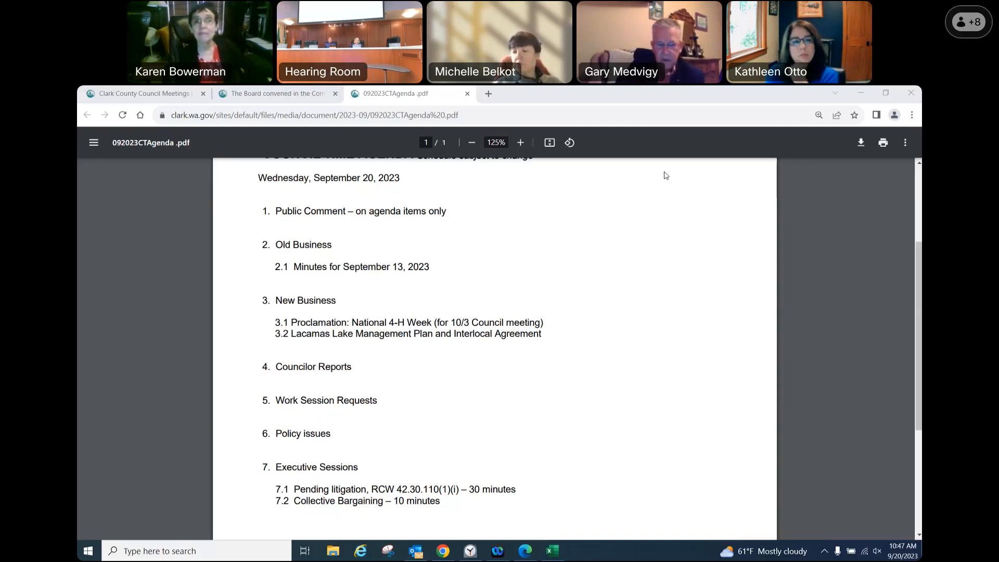
scroll(down, 3)
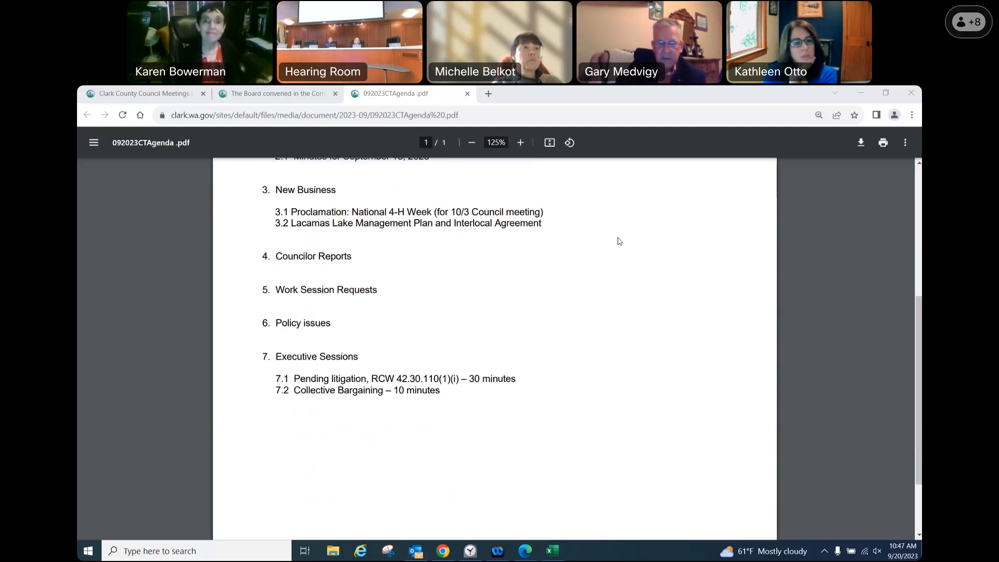
scroll(down, 3)
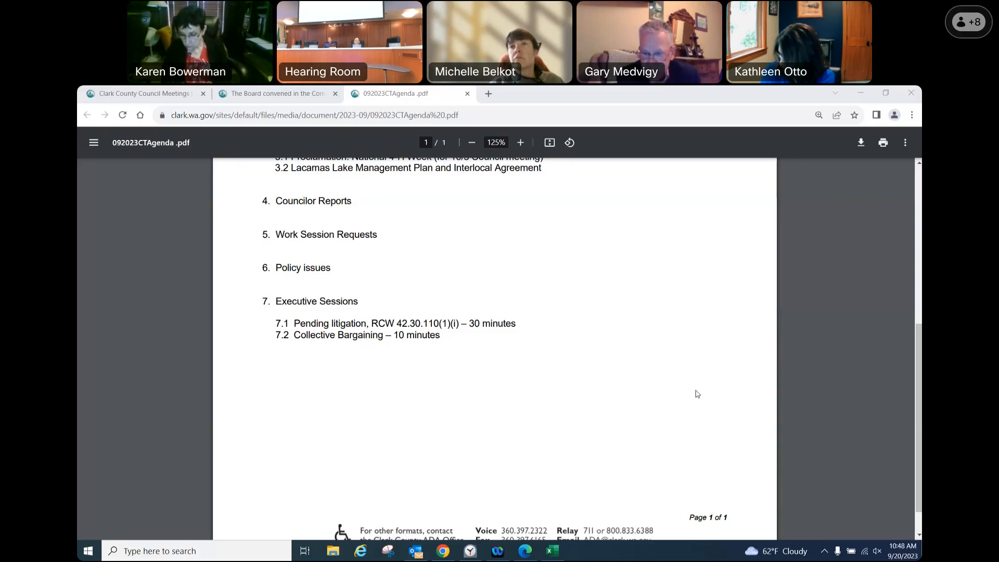
mouse_move(860, 462)
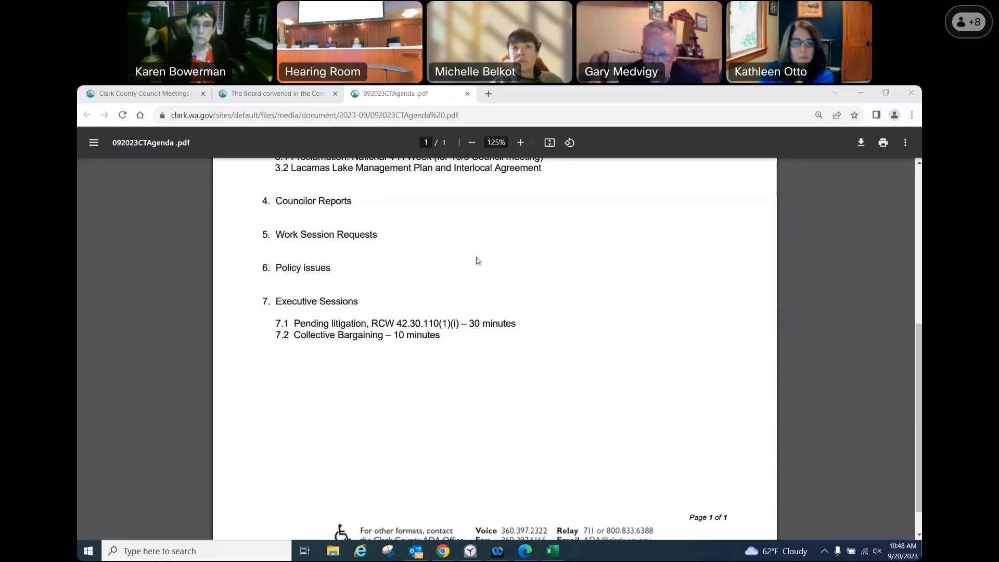
mouse_move(521, 314)
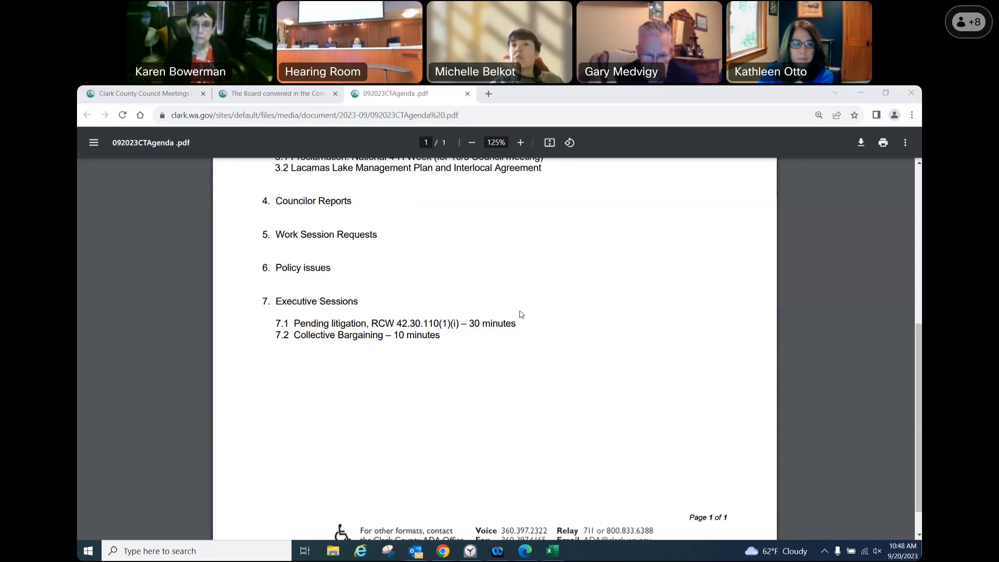
mouse_move(655, 153)
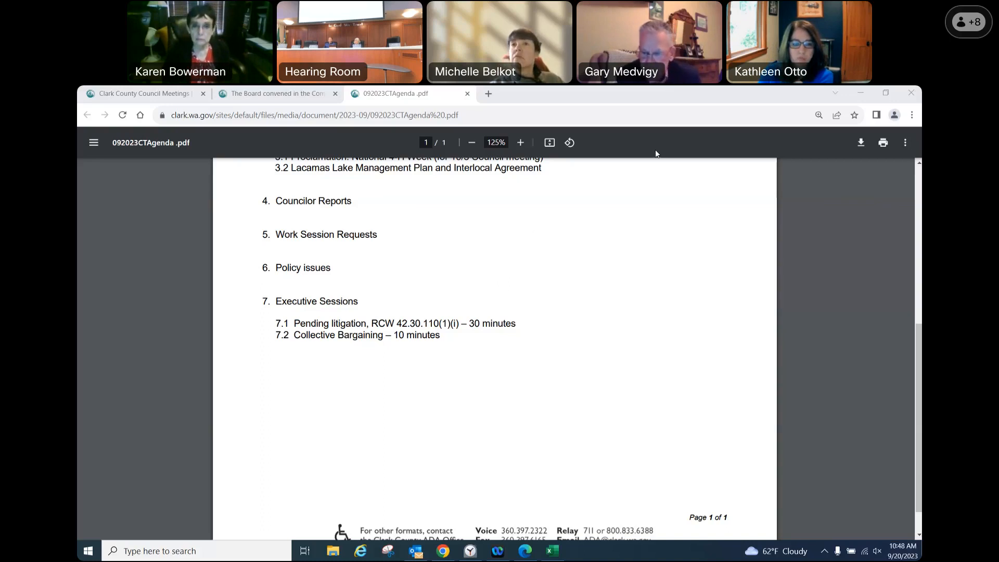
mouse_move(653, 156)
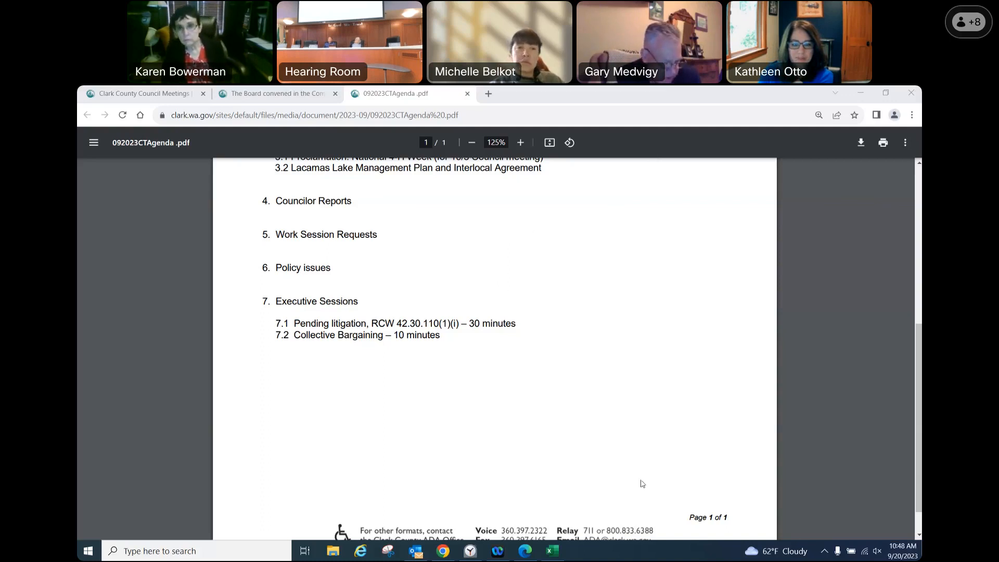
mouse_move(878, 292)
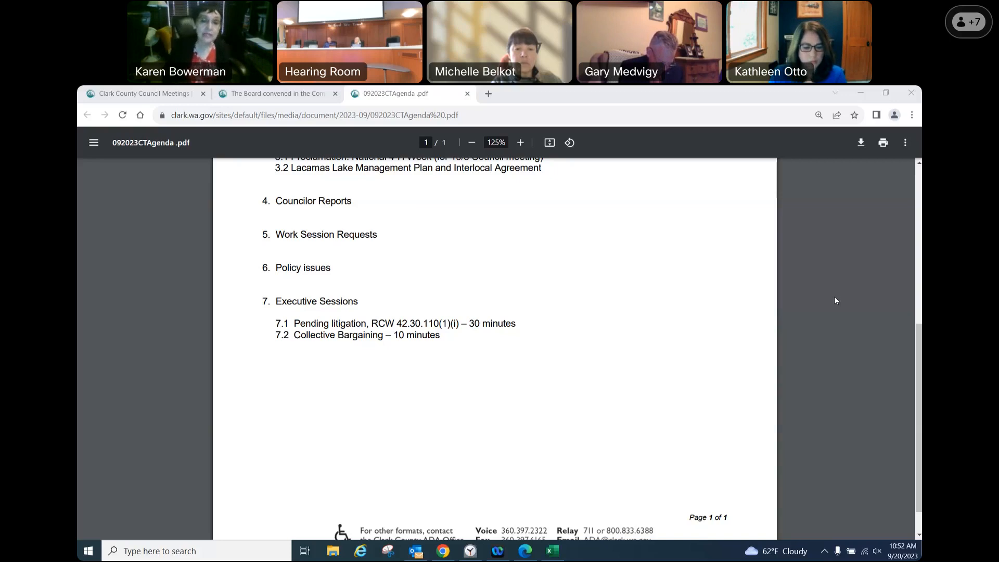
mouse_move(867, 300)
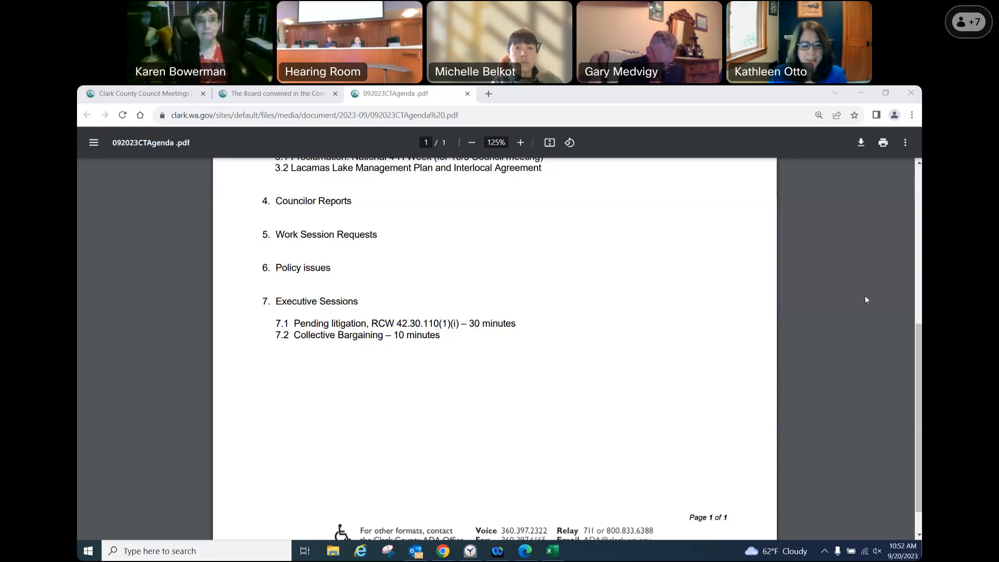
mouse_move(592, 217)
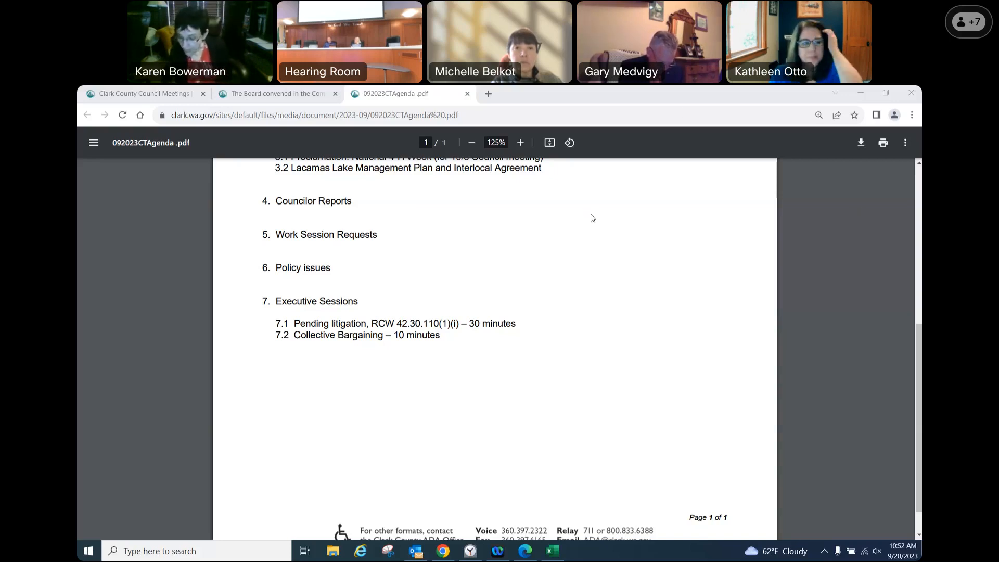
mouse_move(636, 246)
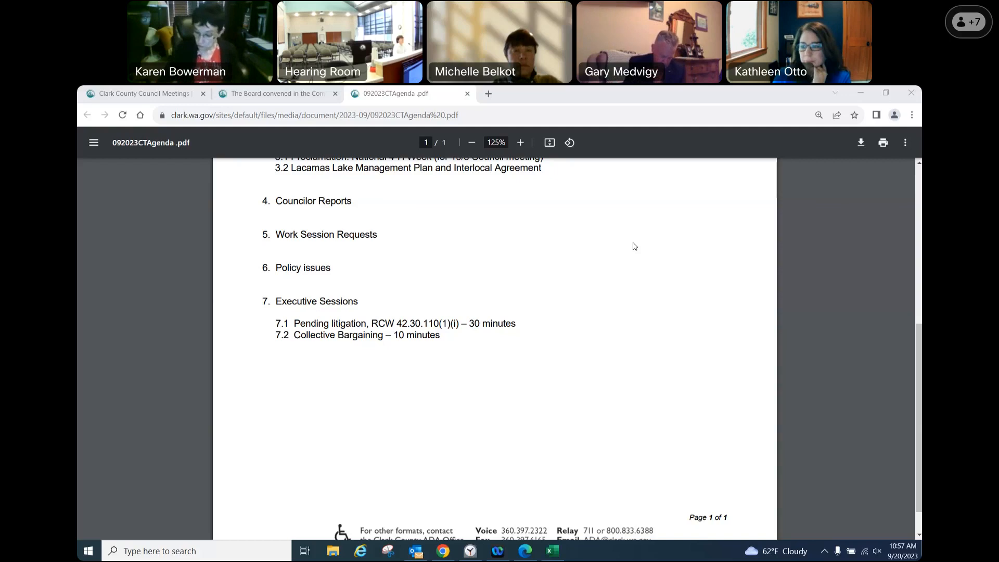
mouse_move(683, 221)
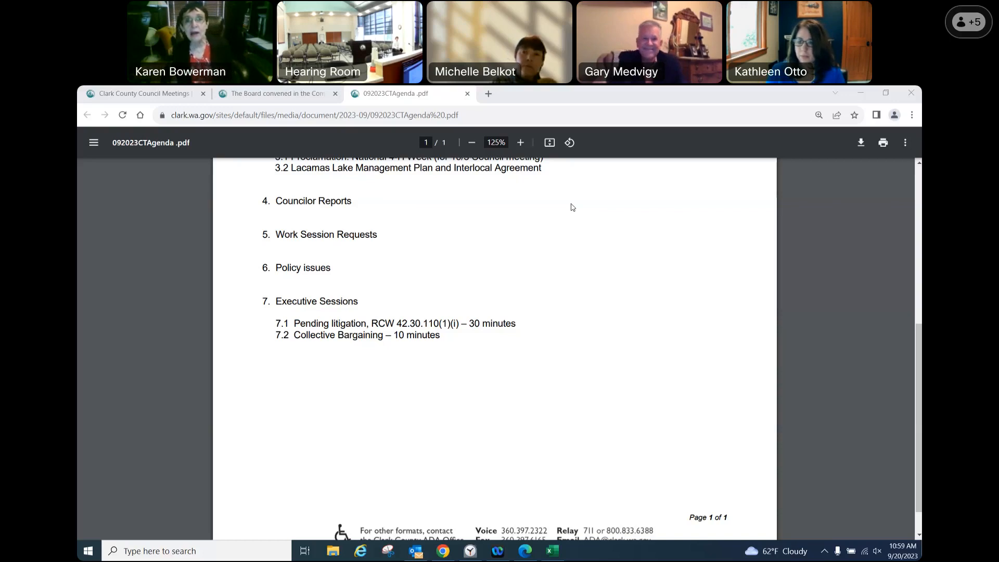
mouse_move(477, 218)
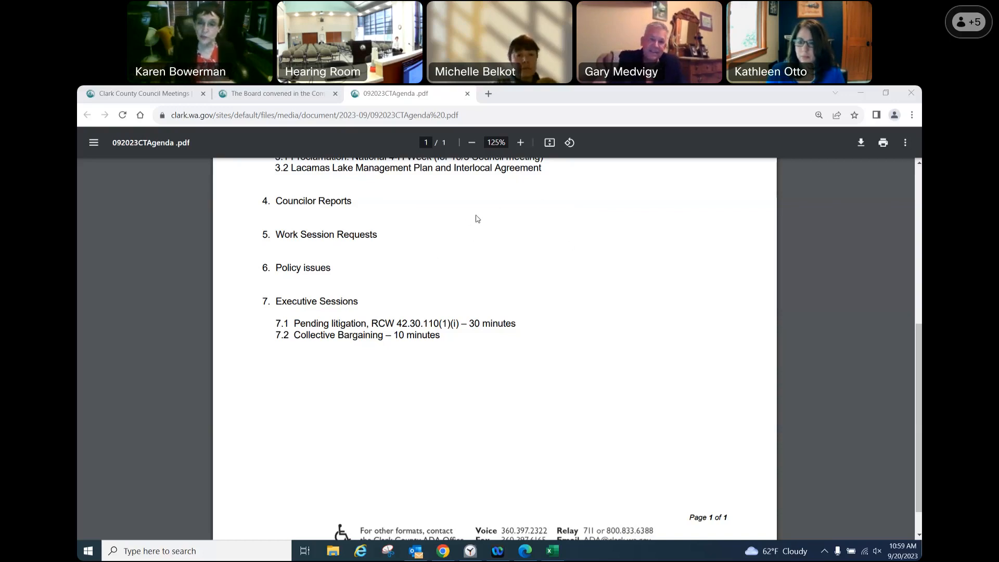